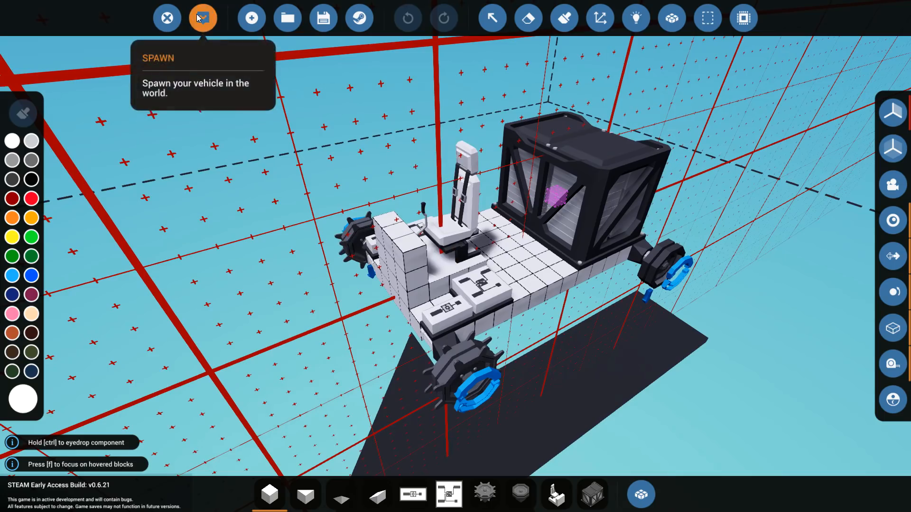
Spawn the tracked vehicle with its pilot seat and battery into the world
click(202, 17)
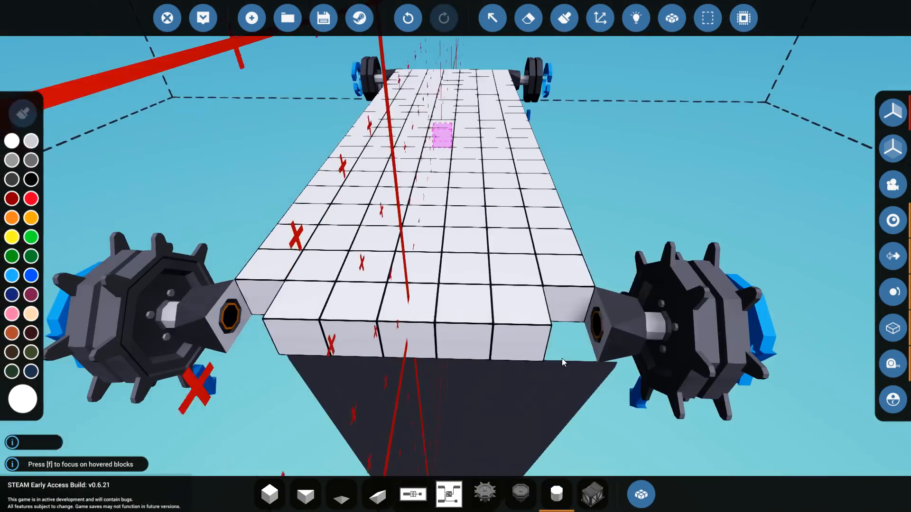
Orbit the view around the flat block chassis with its track sprockets
drag(563, 360, 468, 415)
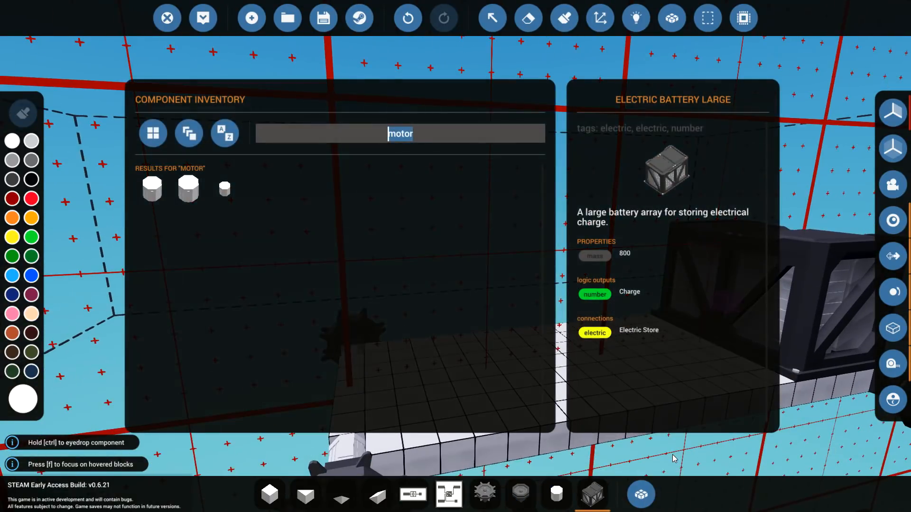
Find the pilot seat in the component inventory by searching 'pilot'
text(pilot)
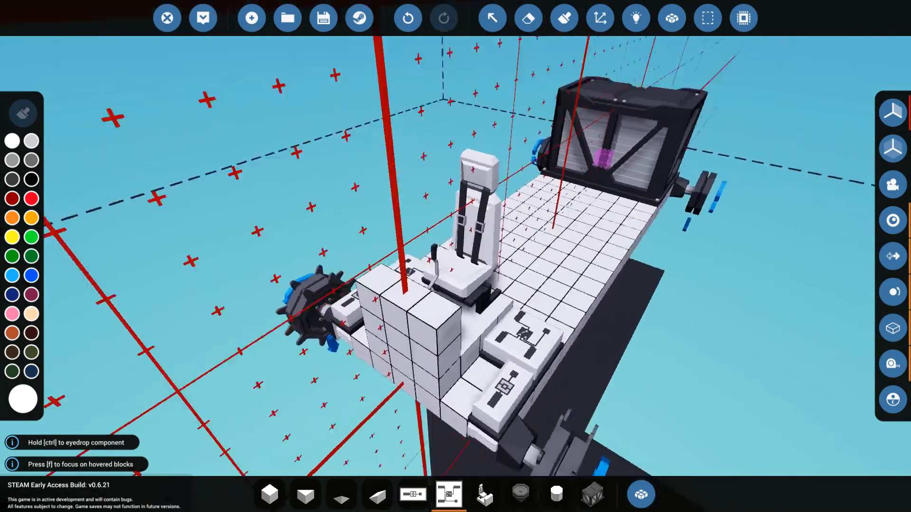
click(635, 17)
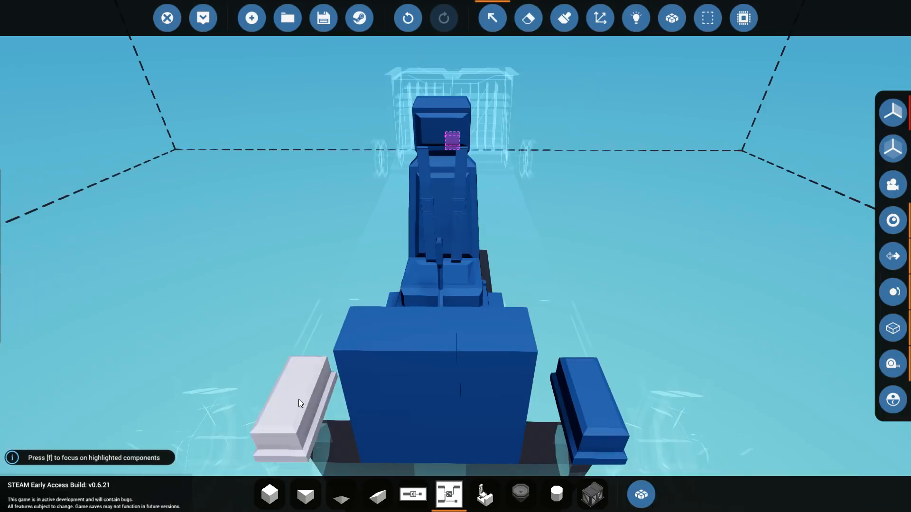
Give the threshold gates low thresholds of 0.2 and -0.2
click(299, 402)
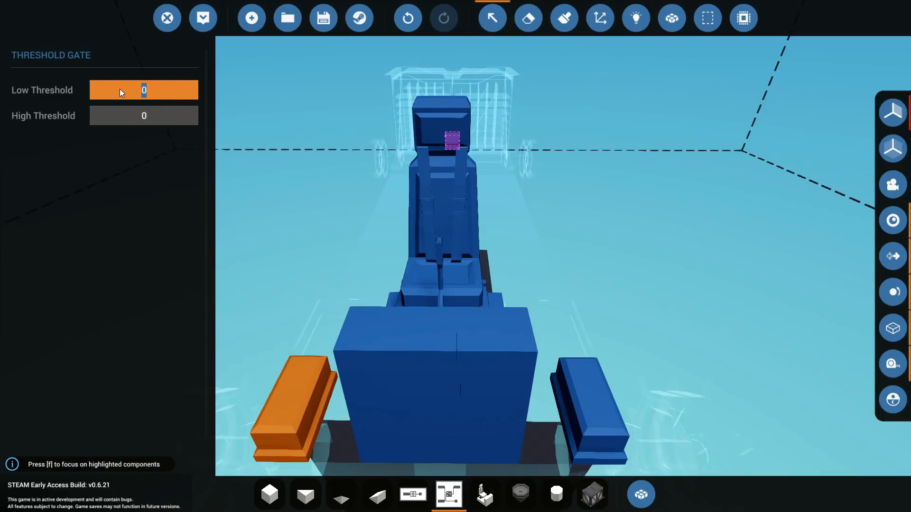
text(0.2)
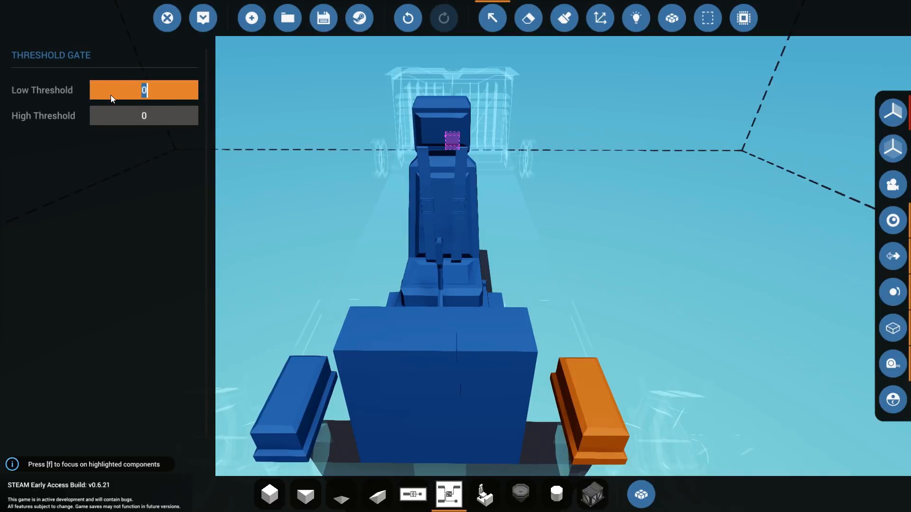
text(-)
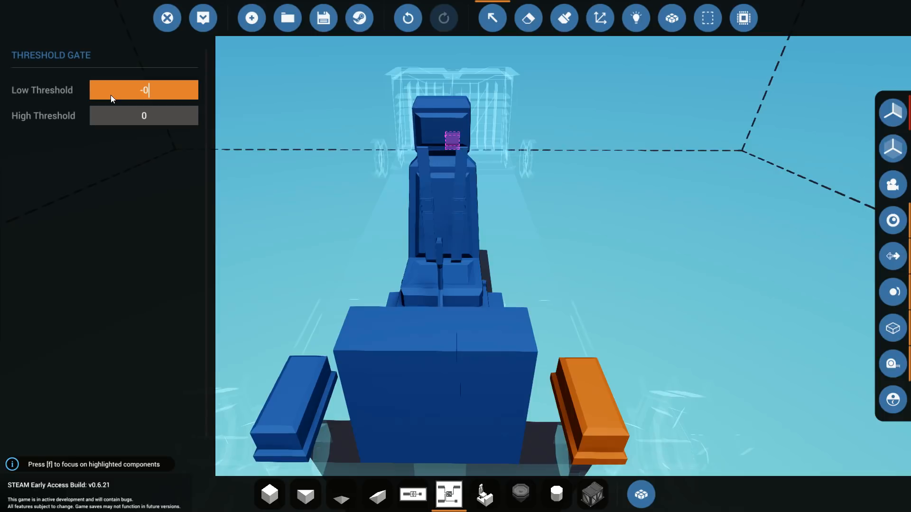
text(0.2)
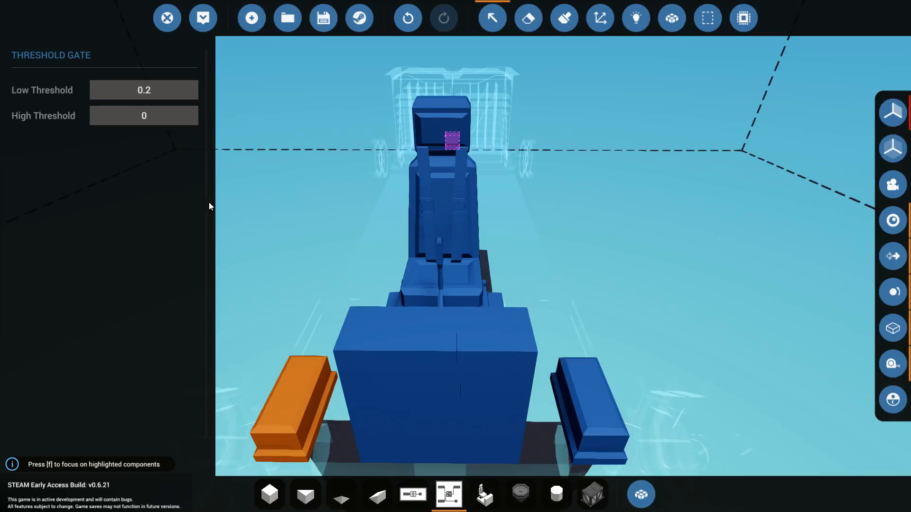
Give the threshold gates high thresholds of 1 and -1
click(143, 115)
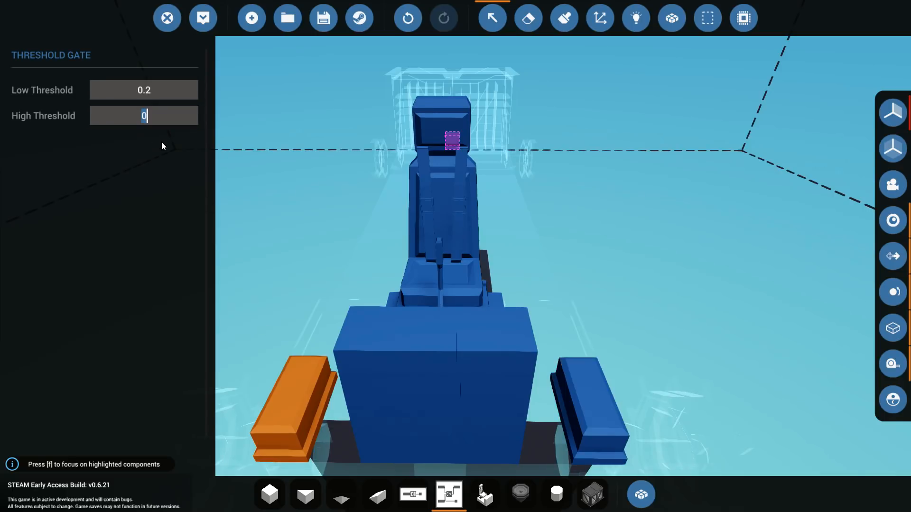
text(1)
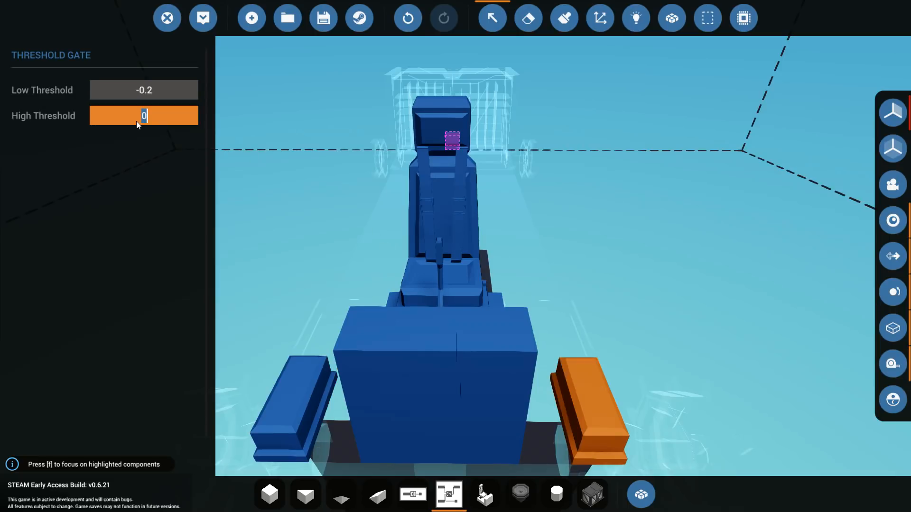
text(-1)
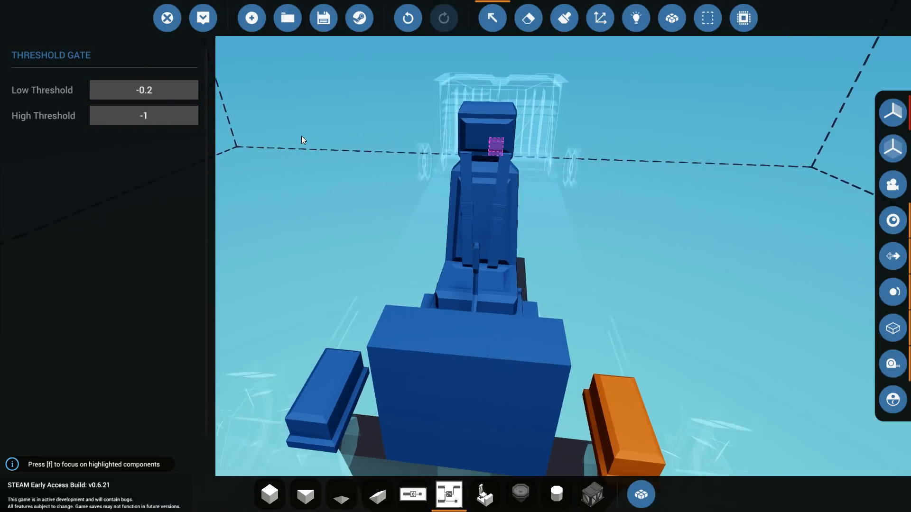
mouse_move(203, 17)
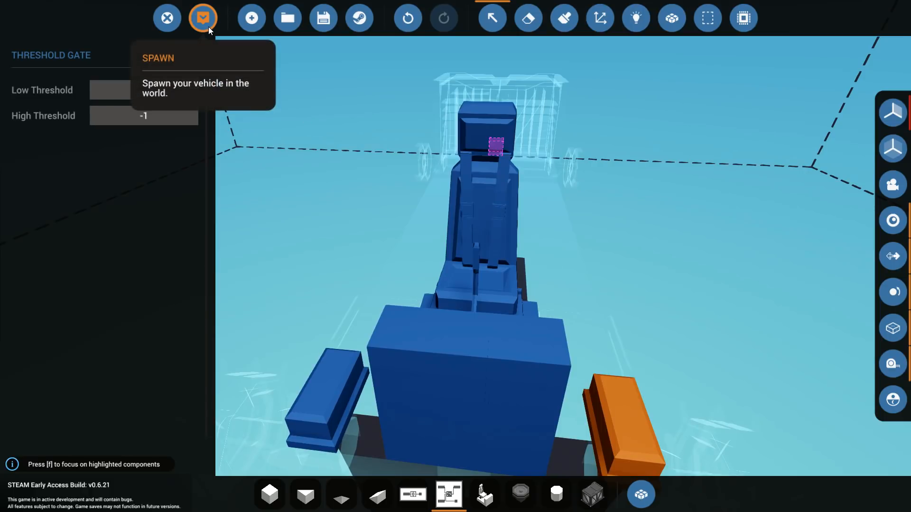
Test-spawn the vehicle in the hangar and sit in its pilot seat
click(202, 17)
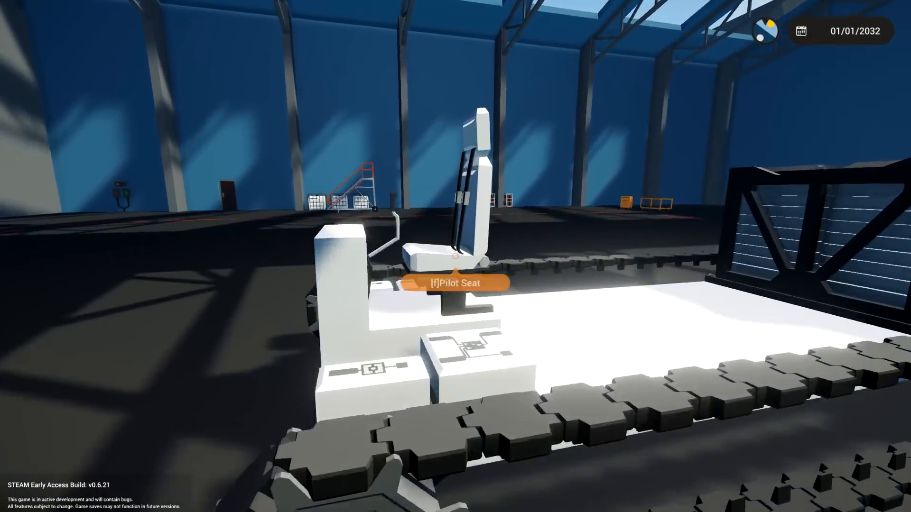
key(f)
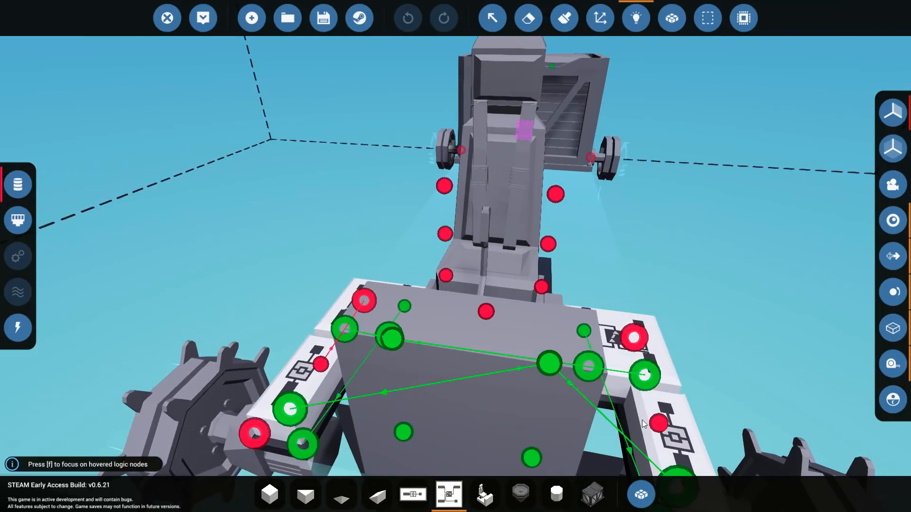
mouse_move(203, 17)
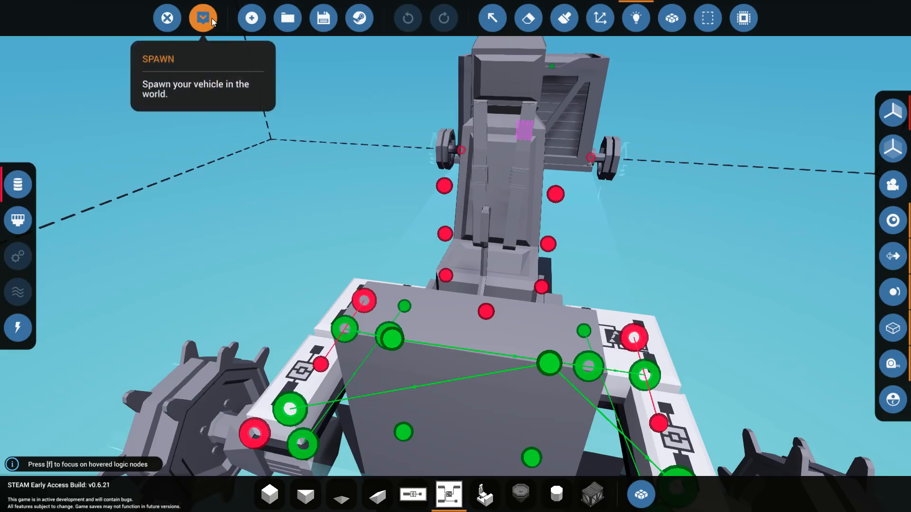
Spawn the fully wired tracked vehicle onto the hangar floor again
click(203, 17)
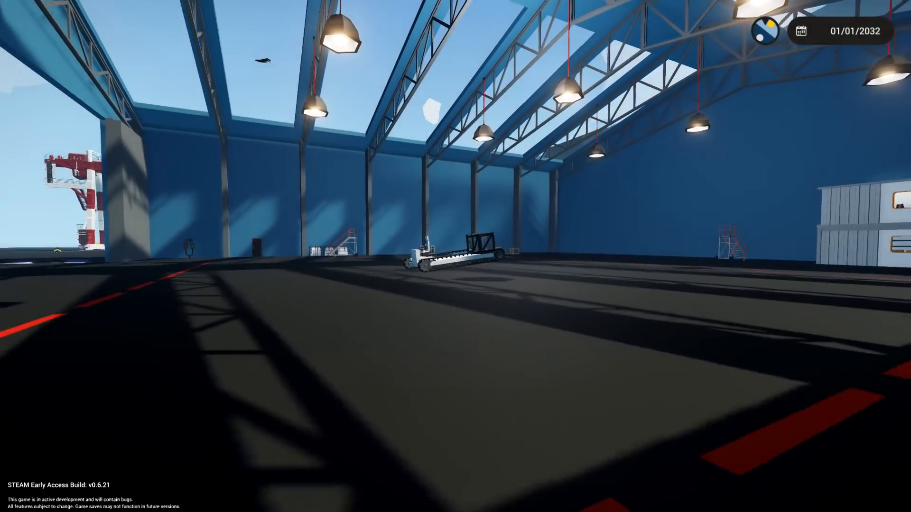